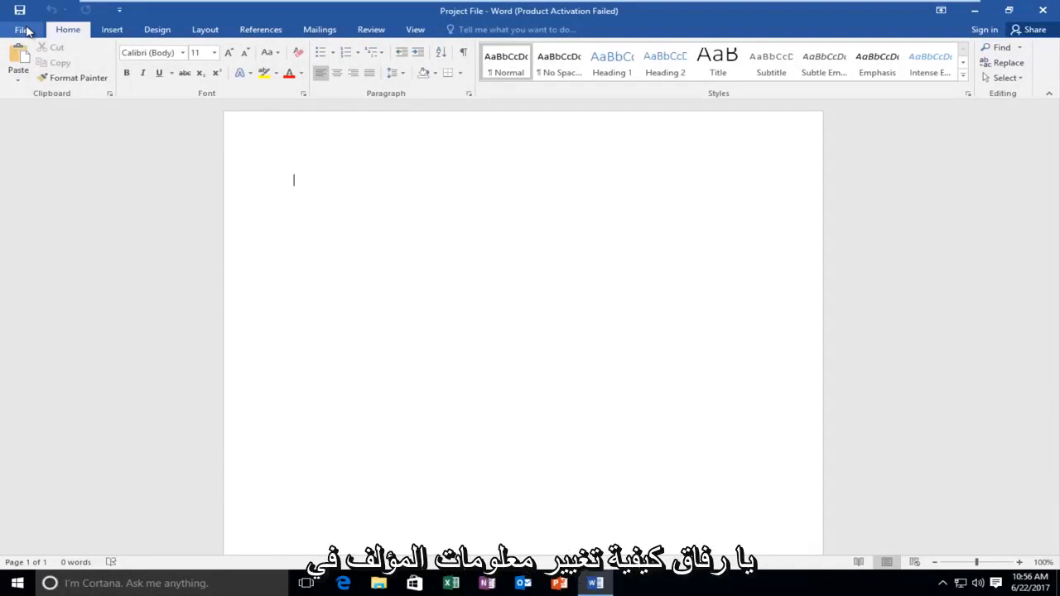
pyautogui.moveTo(122, 100)
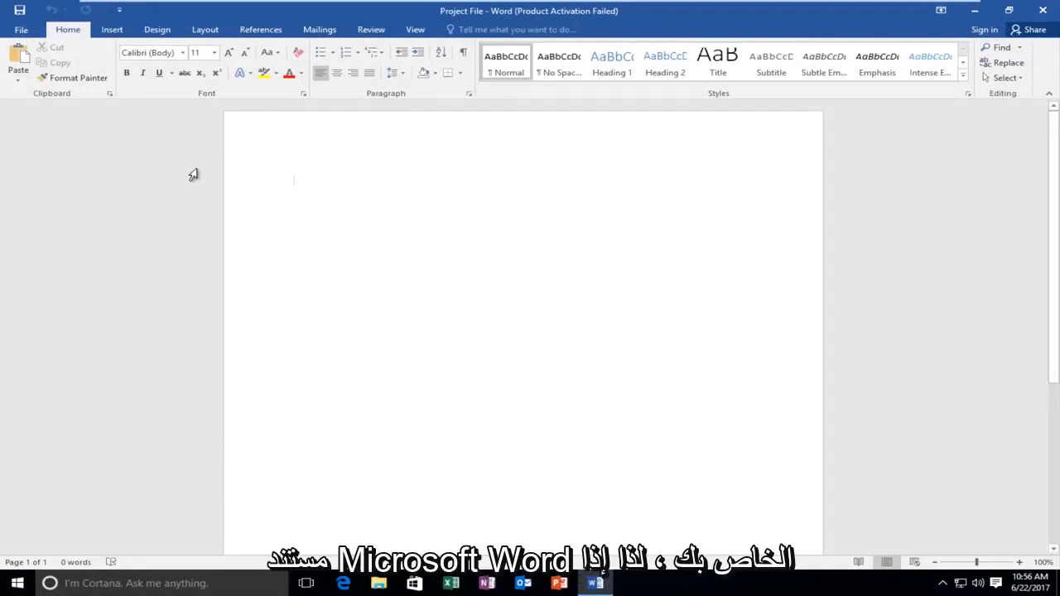
pyautogui.moveTo(173, 171)
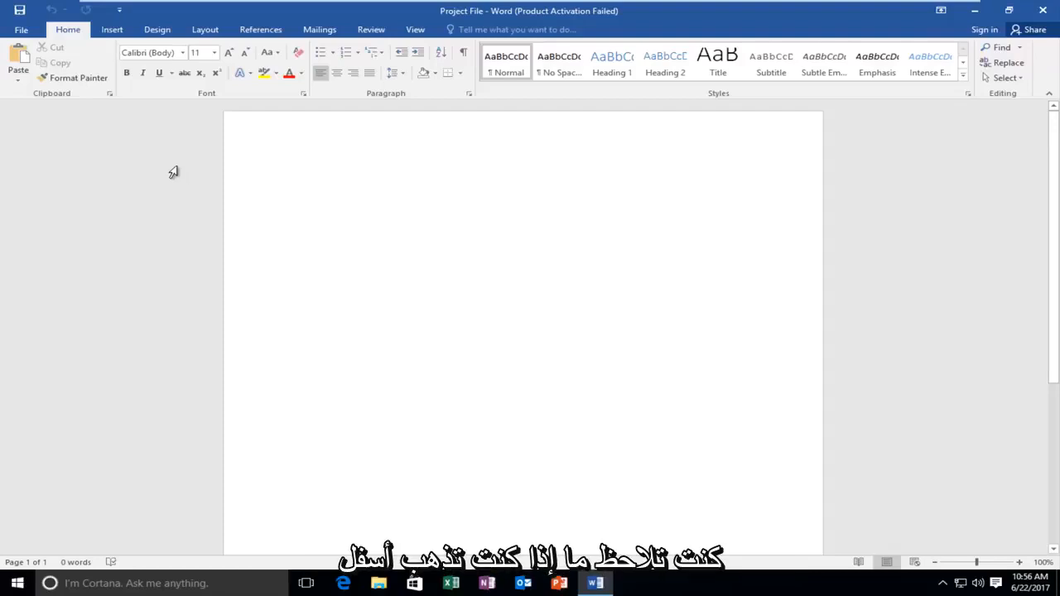
# Step: Open the File Info page for Project File, showing Computer as author
pyautogui.click(21, 29)
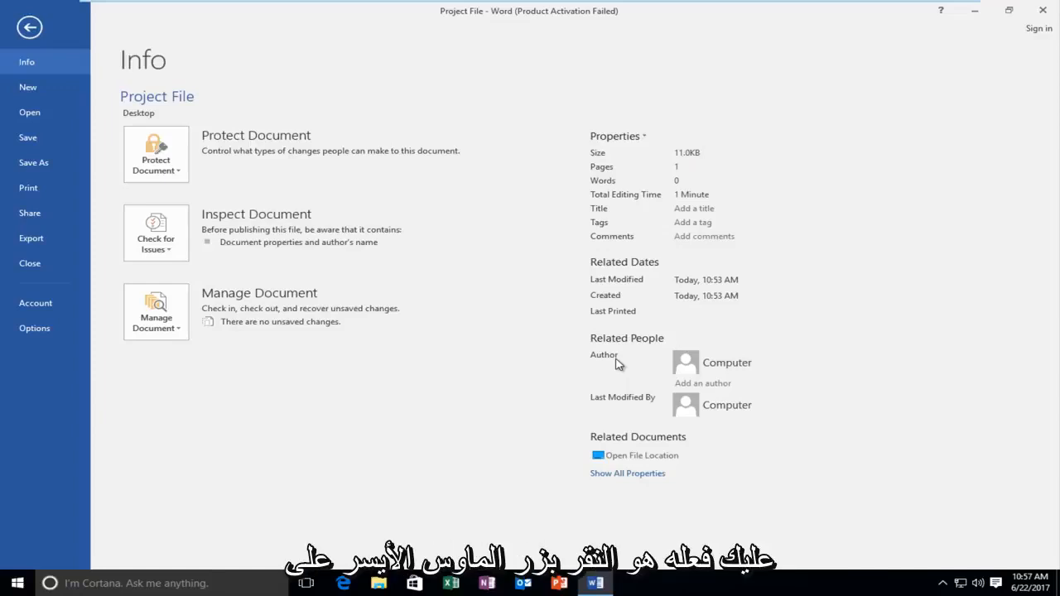
# Step: Add 'Steve' as a new author under Related People
pyautogui.click(702, 383)
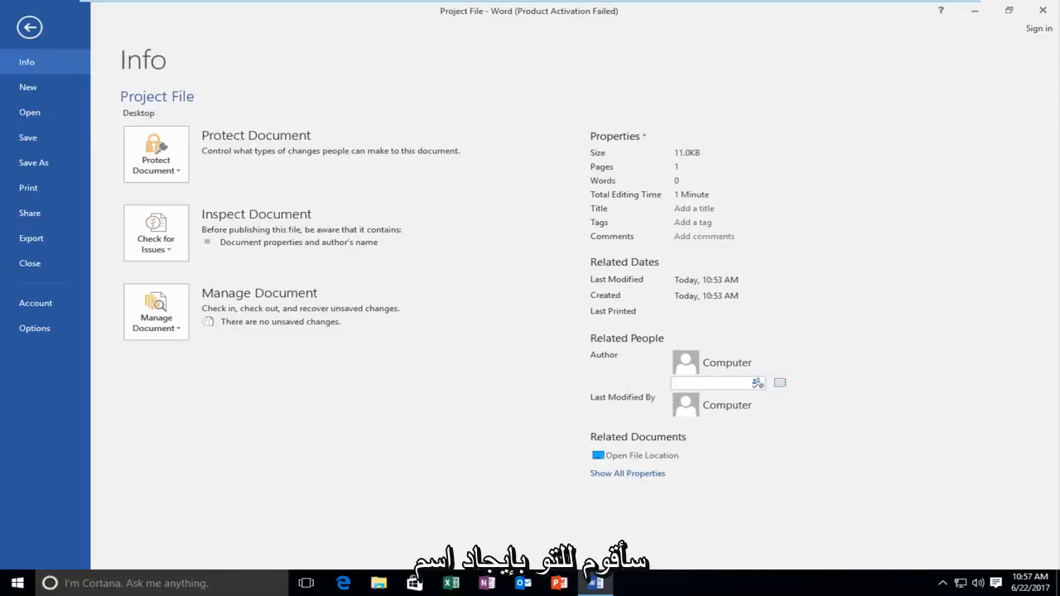
pyautogui.write('Steve')
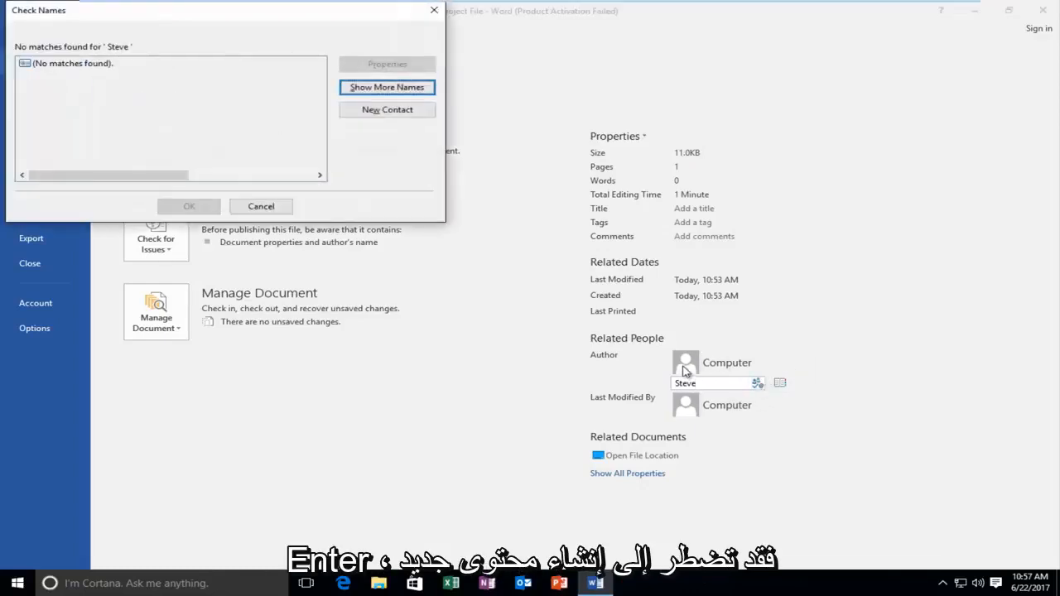
pyautogui.moveTo(691, 367)
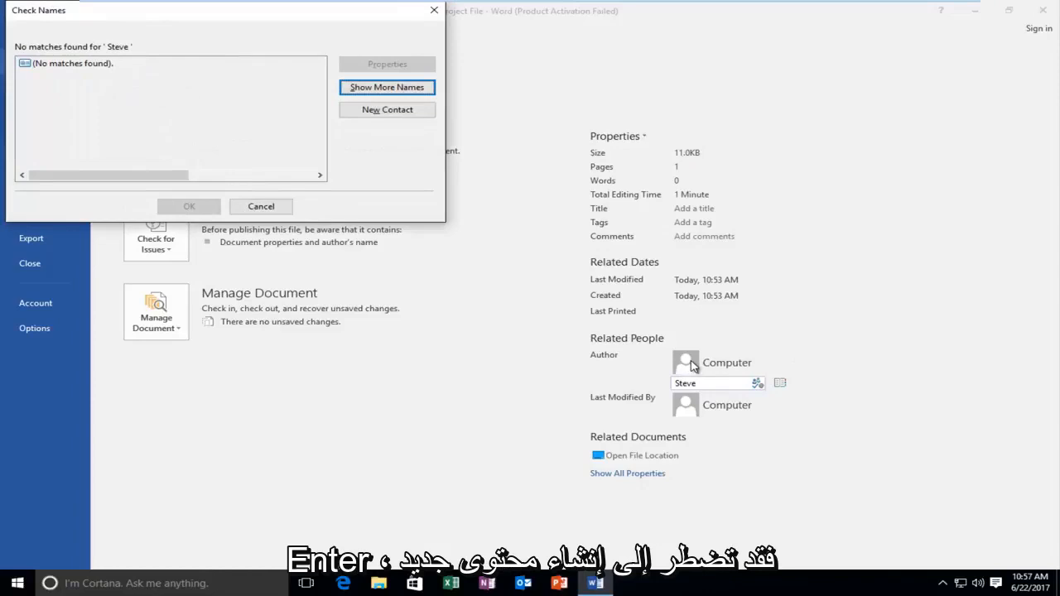
pyautogui.moveTo(106, 81)
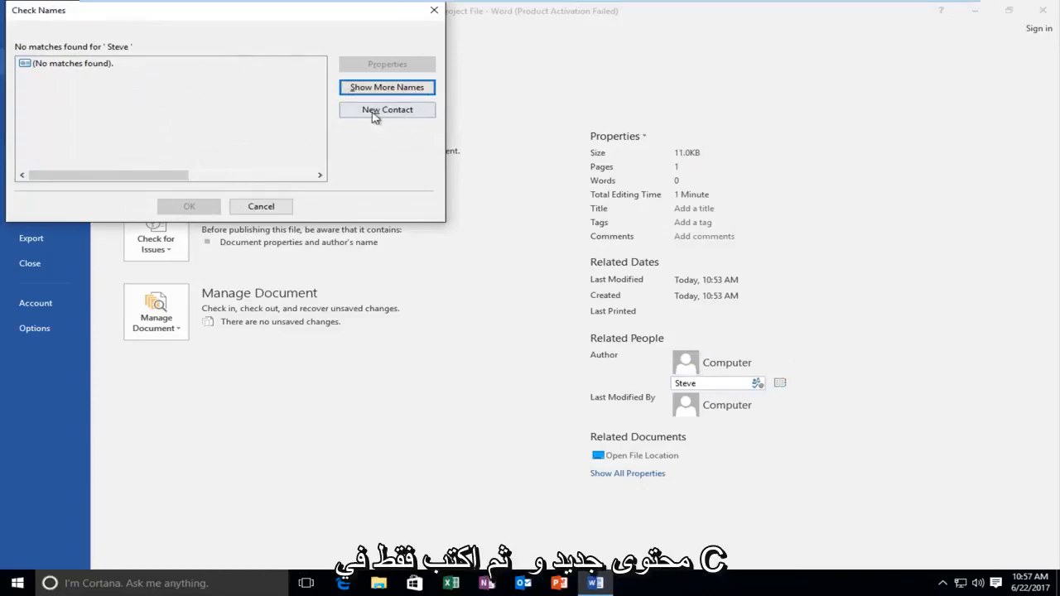
# Step: Create a new contact with first name 'Steve' and save it as the author
pyautogui.click(387, 109)
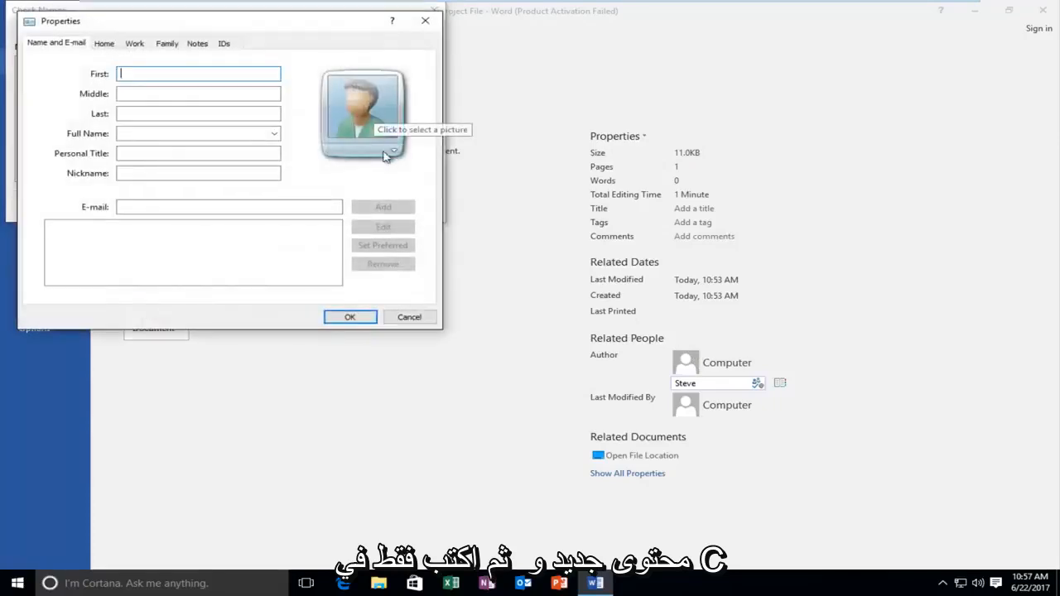
pyautogui.write('Stev')
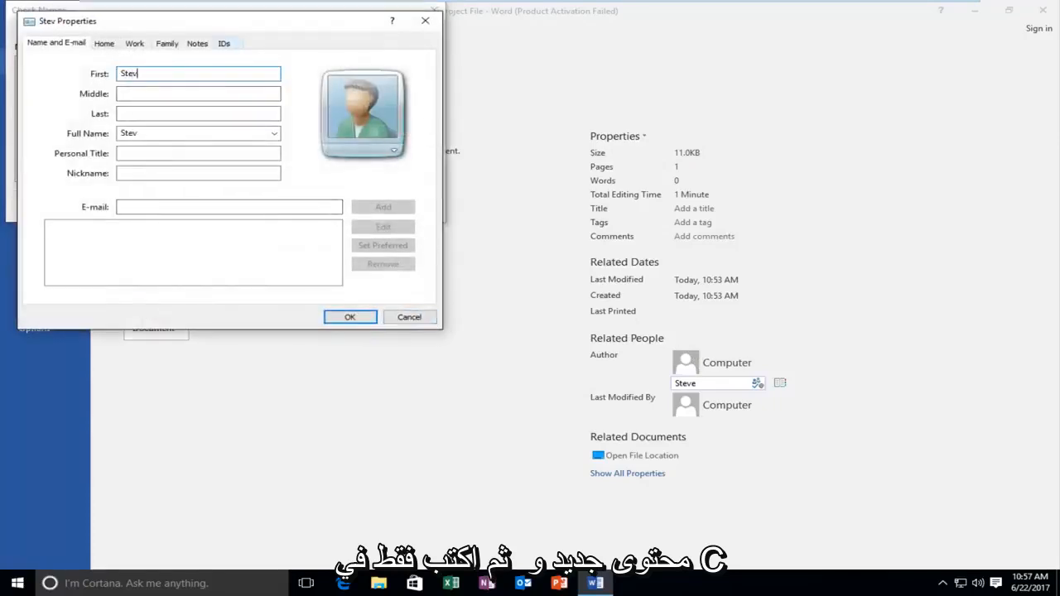
pyautogui.write('e')
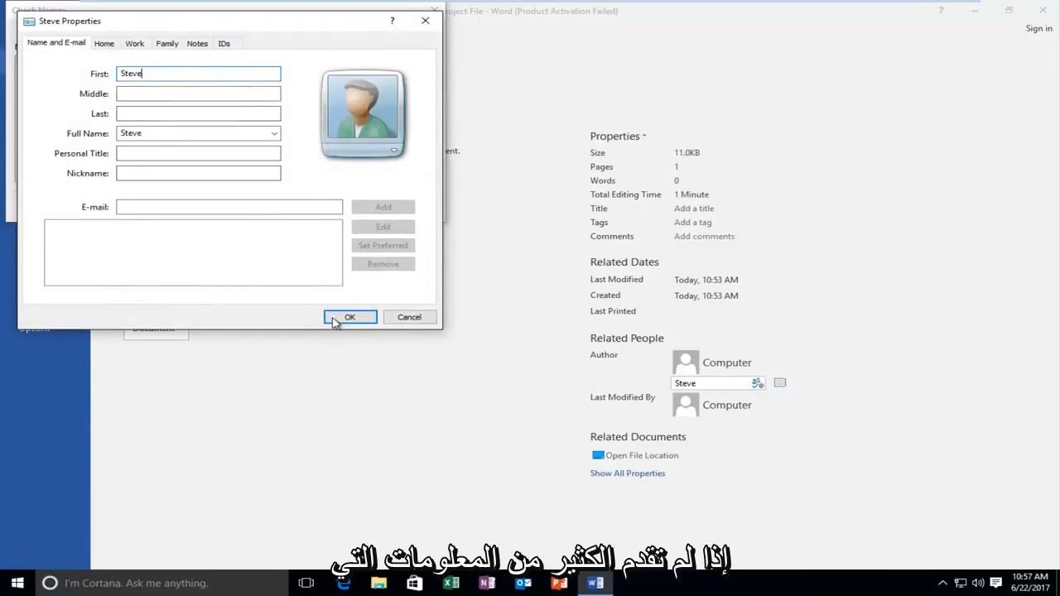
pyautogui.click(350, 317)
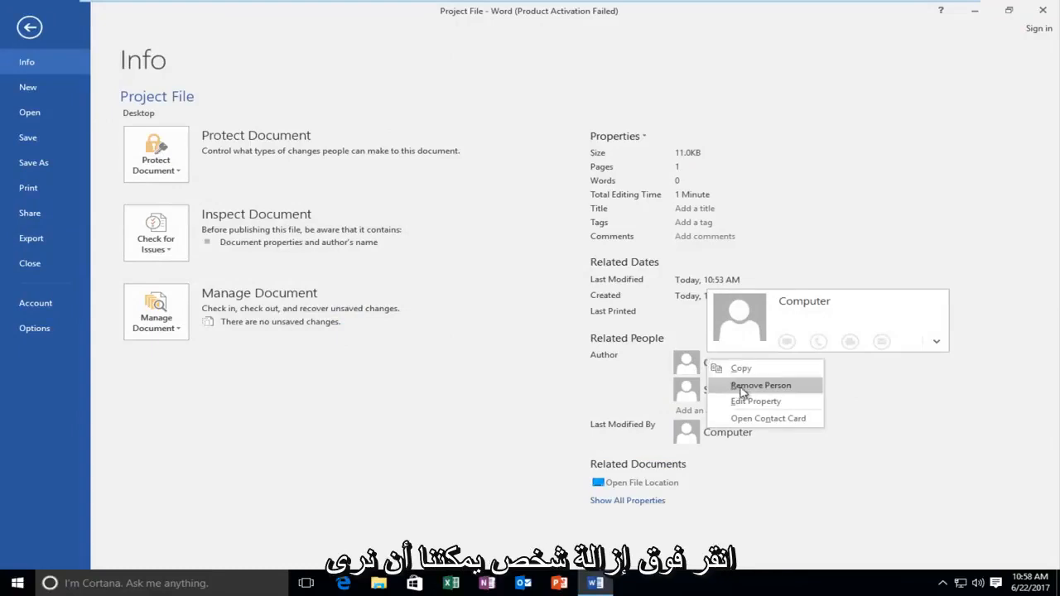
# Step: Remove Computer from the author list, leaving Steve
pyautogui.click(759, 385)
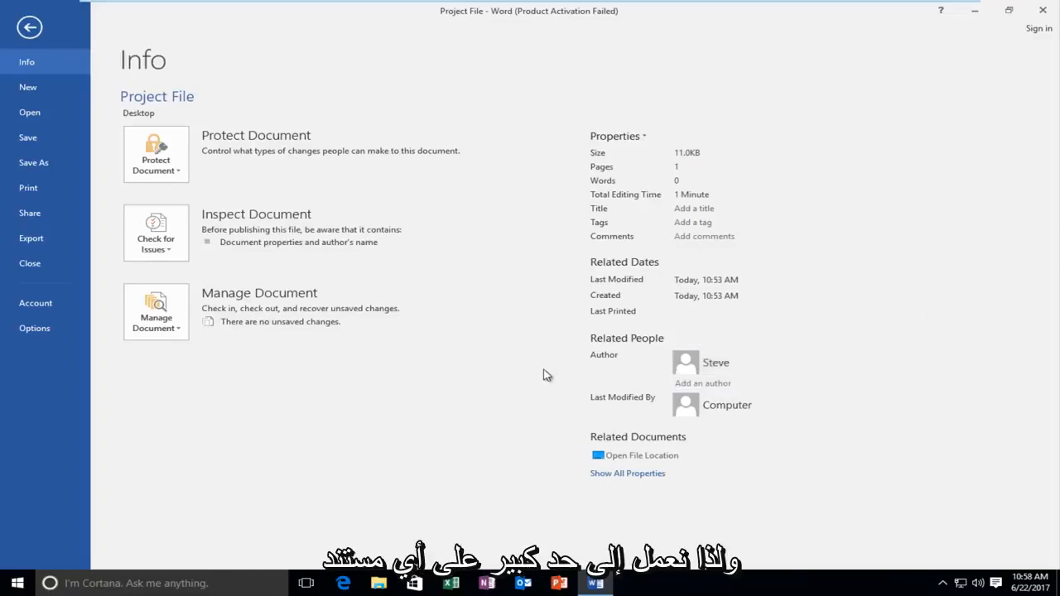
pyautogui.moveTo(548, 373)
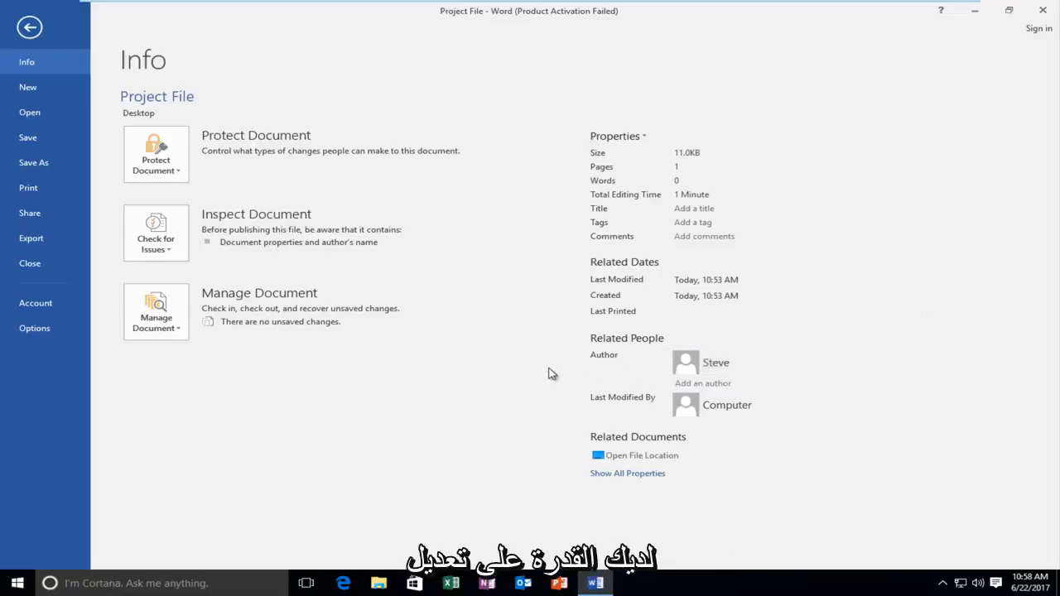